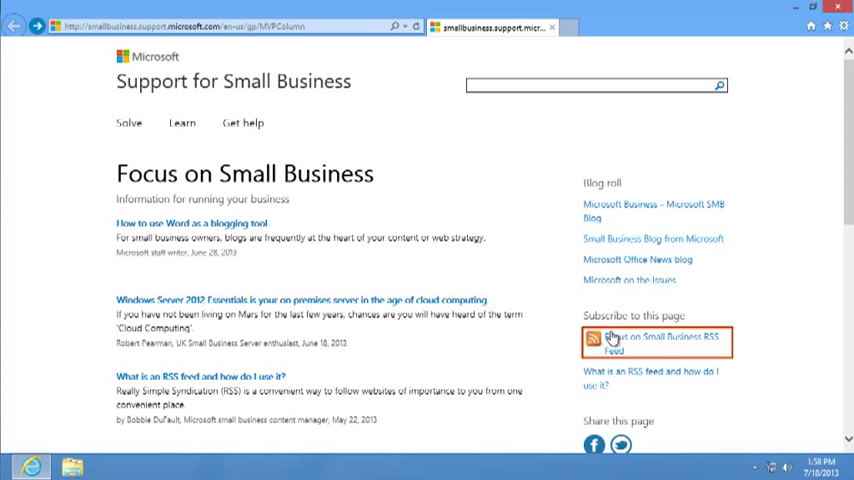
pyautogui.moveTo(616, 344)
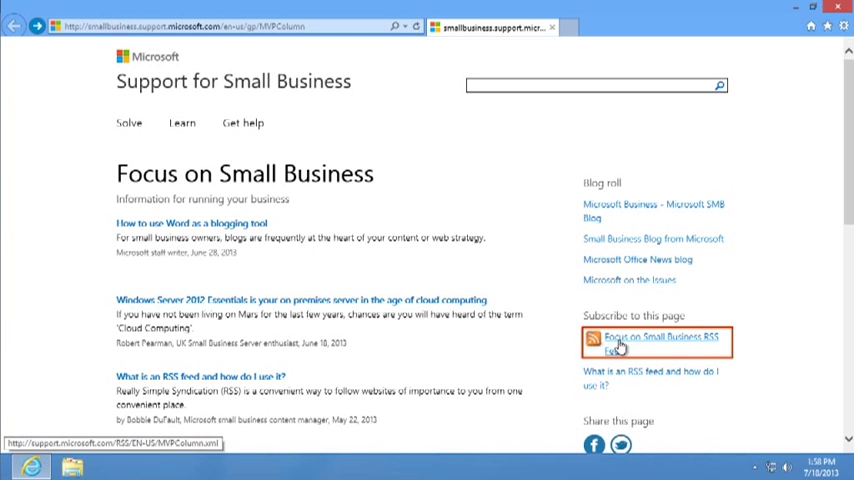
# - Subscribe to the Focus on Small Business RSS feed from the Support for Small Business page
pyautogui.click(660, 344)
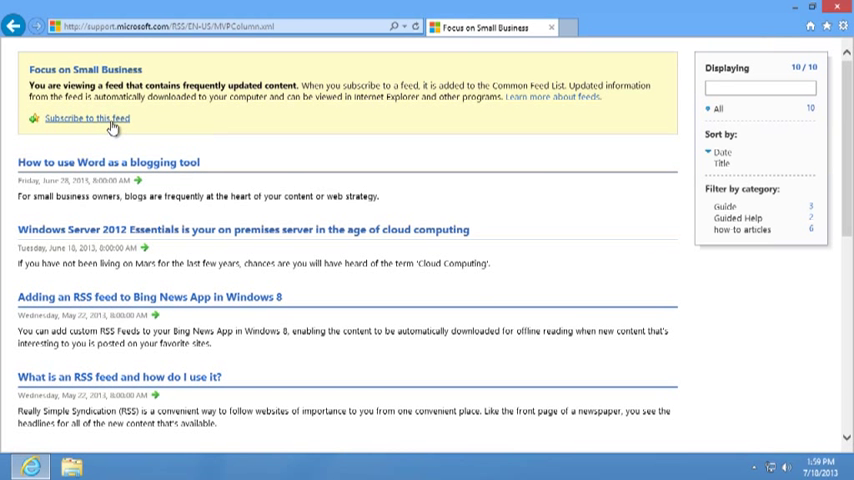
pyautogui.click(86, 118)
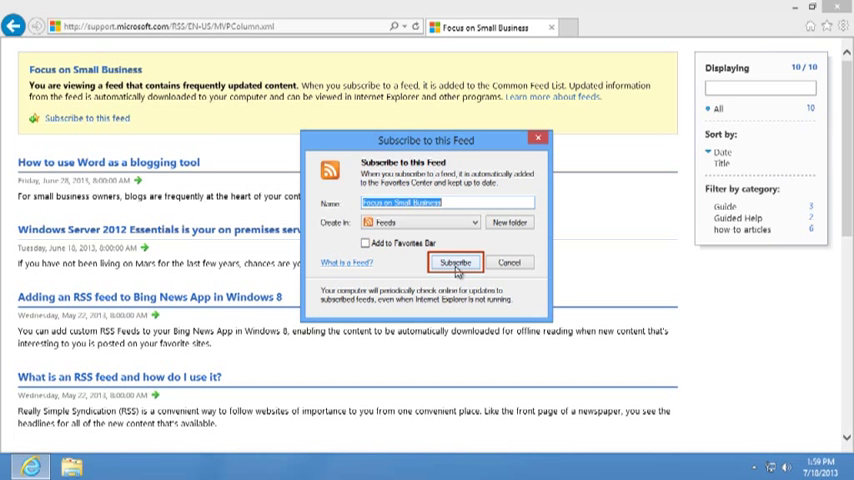
pyautogui.click(456, 264)
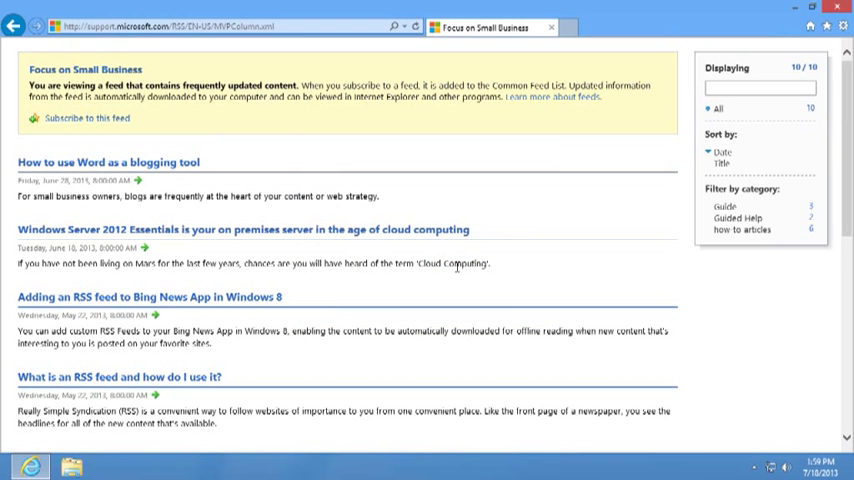
# - Show the Feeds explorer bar listing Focus on Small Business among the subscribed feeds
pyautogui.click(88, 118)
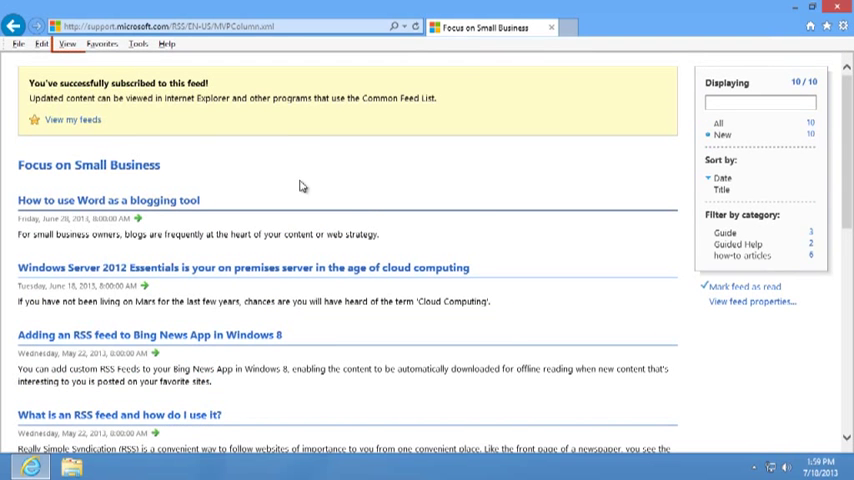
pyautogui.click(68, 44)
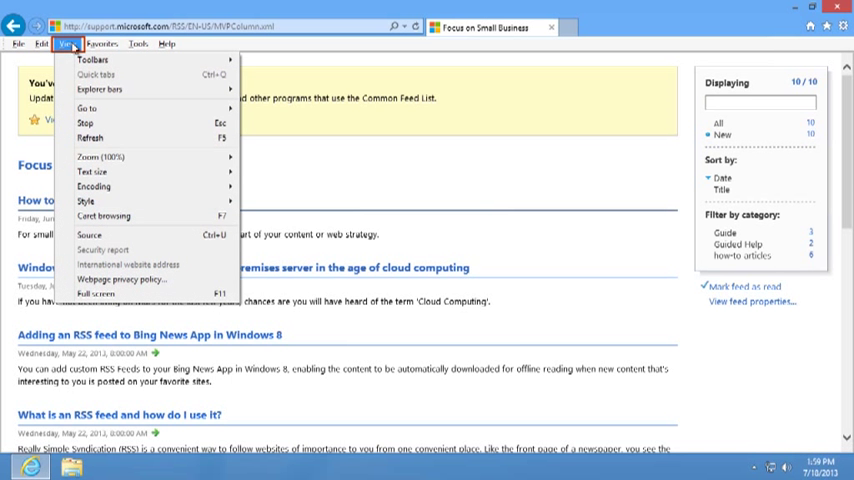
pyautogui.moveTo(100, 88)
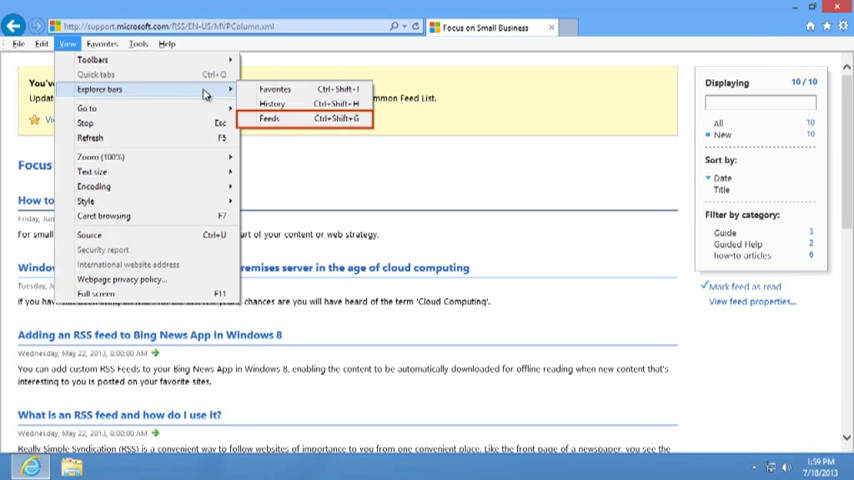
pyautogui.click(268, 118)
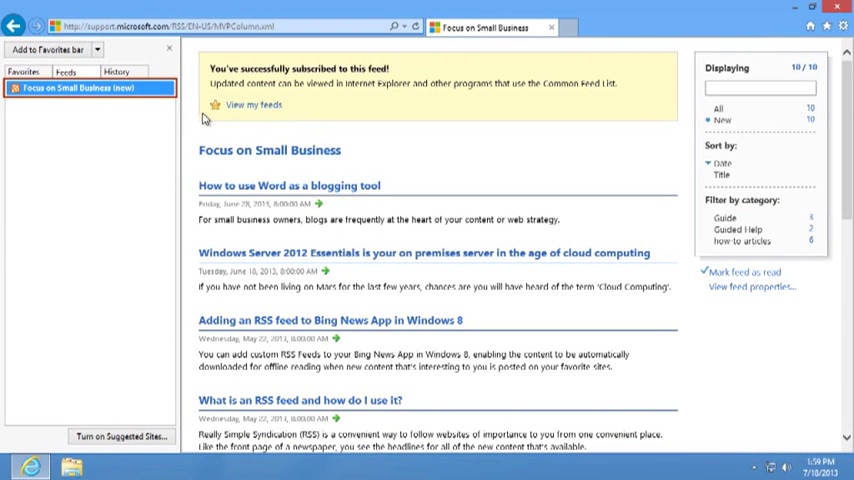
pyautogui.click(64, 88)
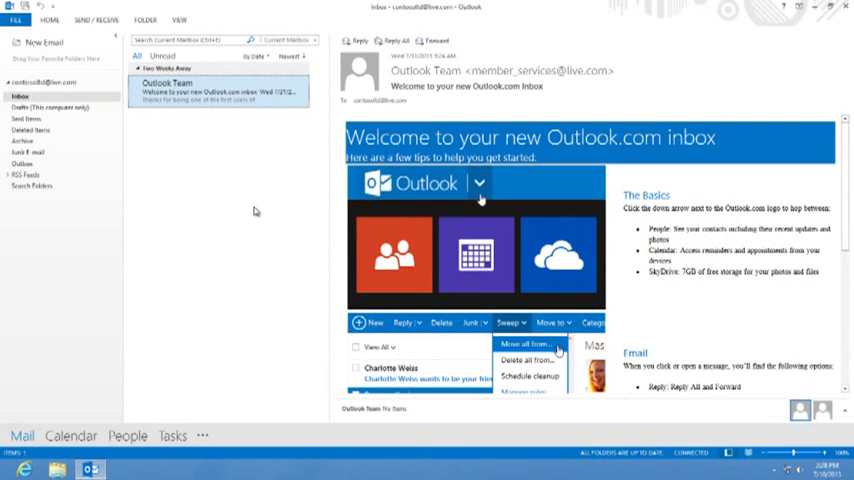
# - Reach the empty RSS Feeds list in Outlook's Account Settings and start a New RSS Feed entry
pyautogui.click(16, 20)
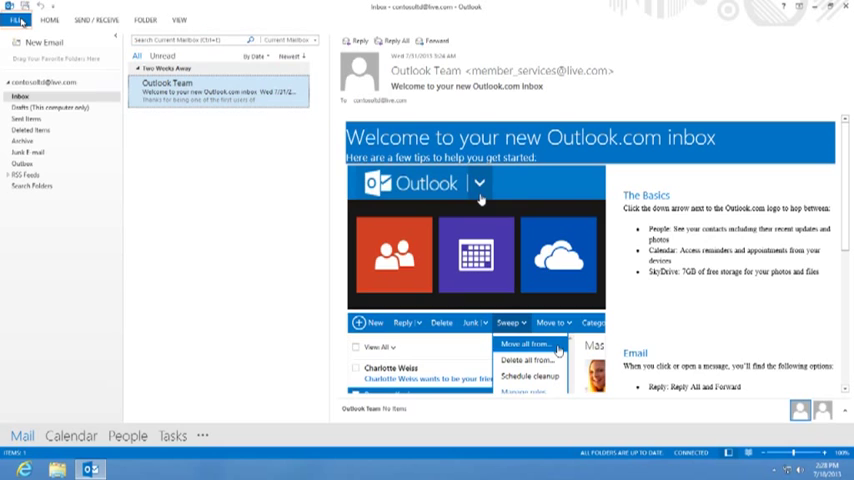
pyautogui.click(18, 20)
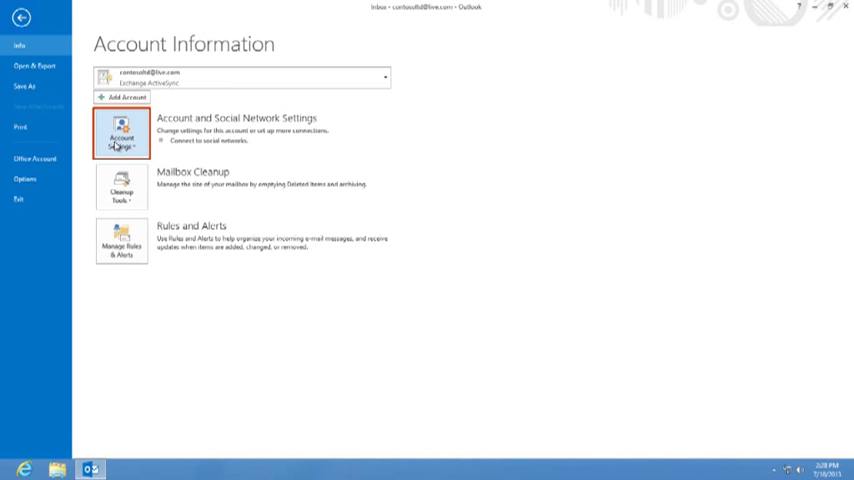
pyautogui.click(120, 136)
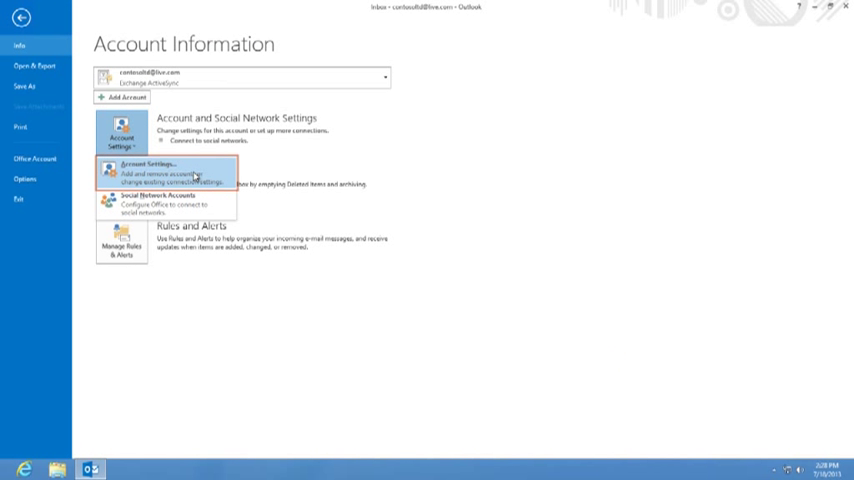
pyautogui.click(150, 168)
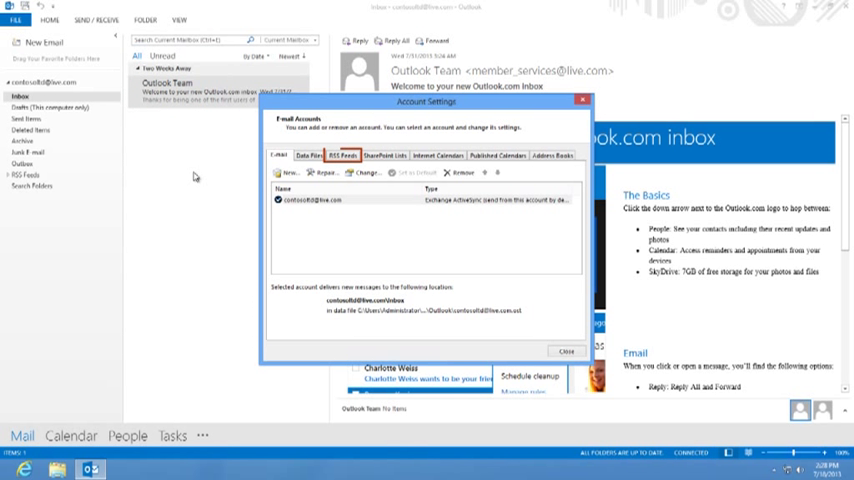
pyautogui.click(344, 156)
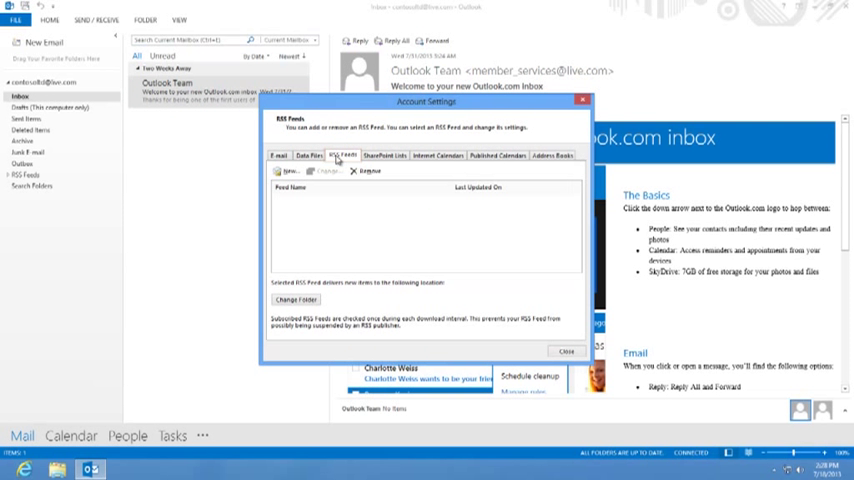
pyautogui.click(288, 172)
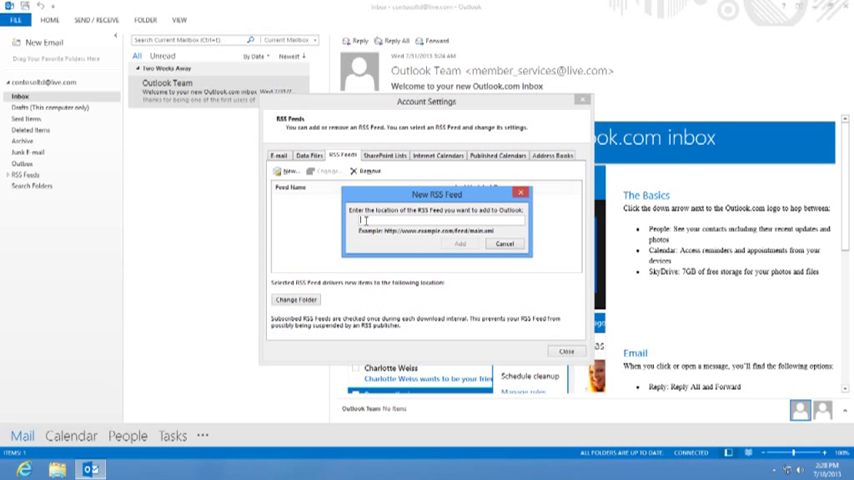
pyautogui.write('http://support.microsoft.com/RSS/EN-US/MVPColumn.xml')
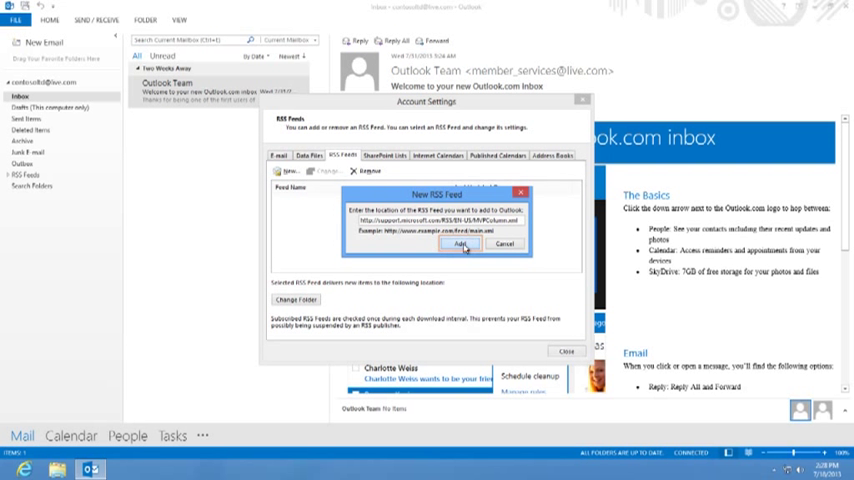
pyautogui.click(460, 244)
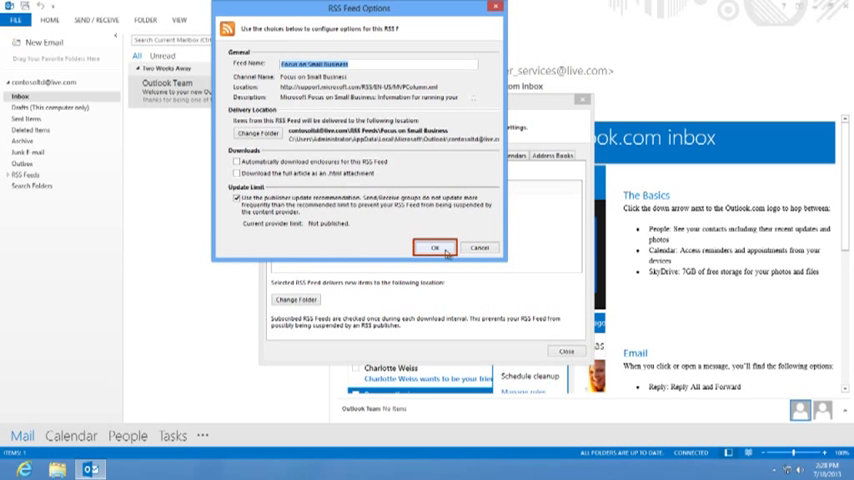
pyautogui.click(436, 248)
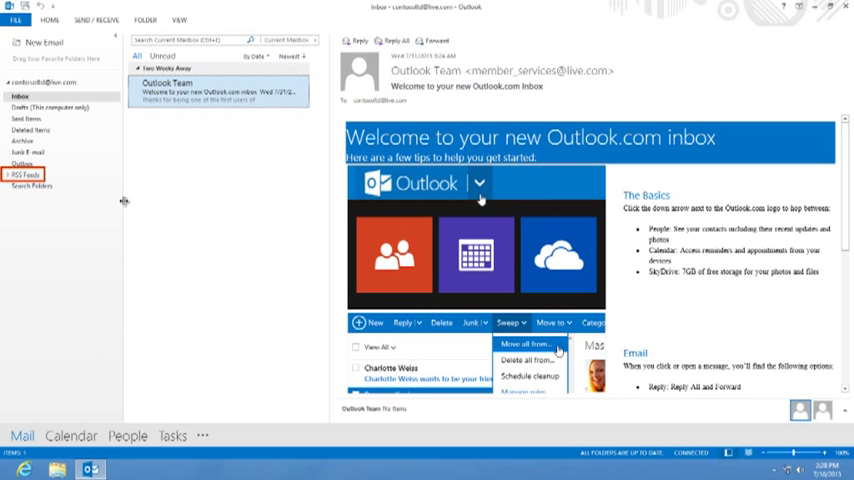
# - Read the first Focus on Small Business item in RSS Feeds, view its full article, and return to Start
pyautogui.click(20, 176)
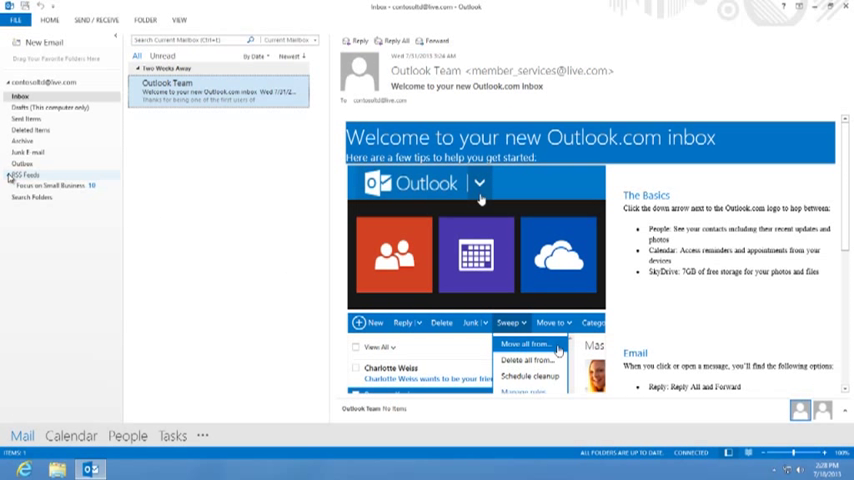
pyautogui.click(56, 184)
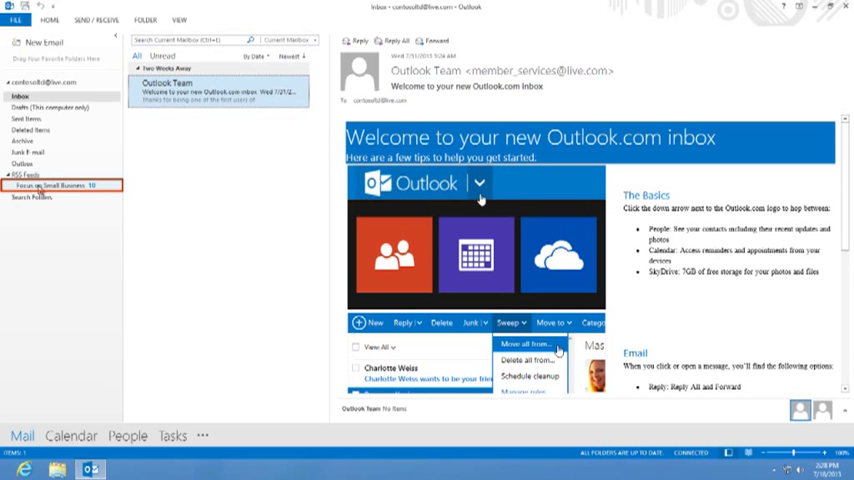
pyautogui.click(52, 186)
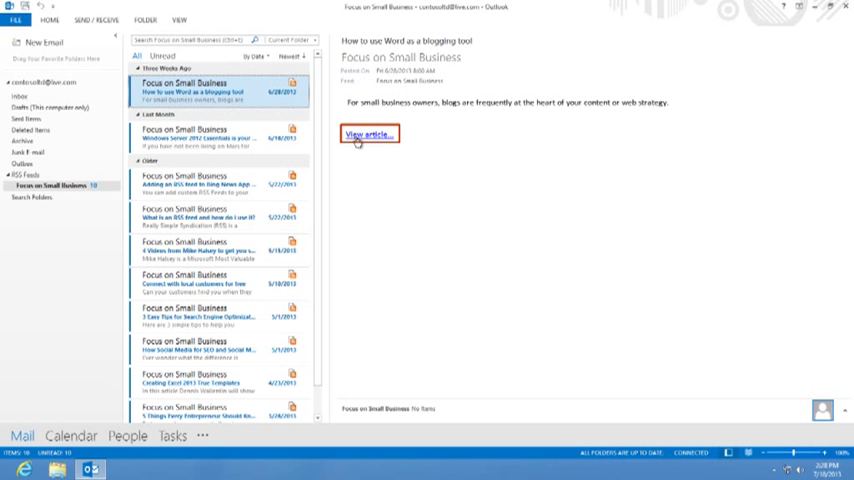
pyautogui.click(368, 134)
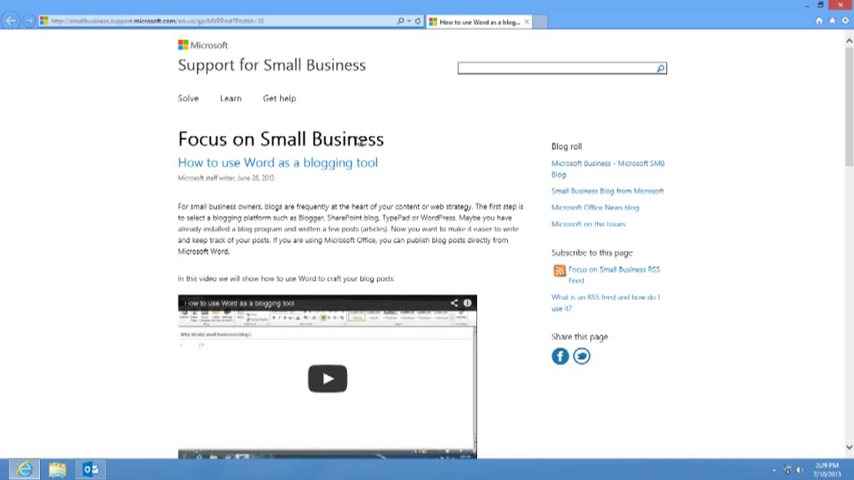
pyautogui.press('Win')
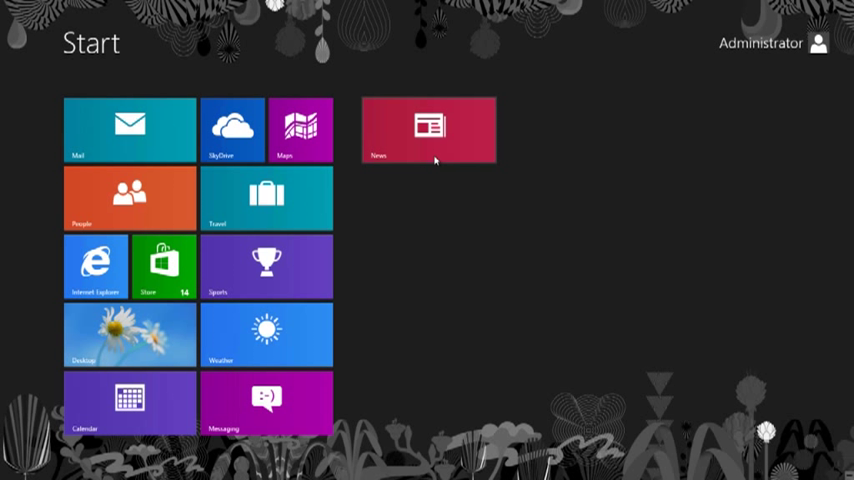
# - Launch the News app from Start and begin Add a Source from Get Started
pyautogui.click(428, 128)
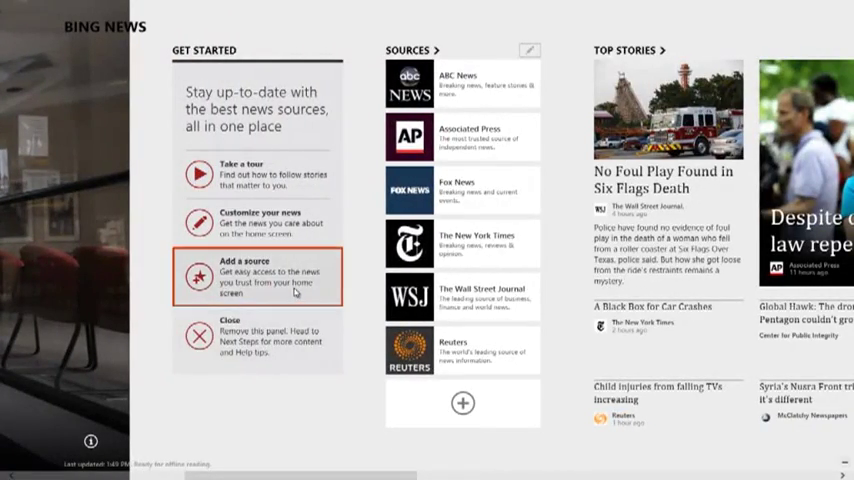
pyautogui.click(256, 276)
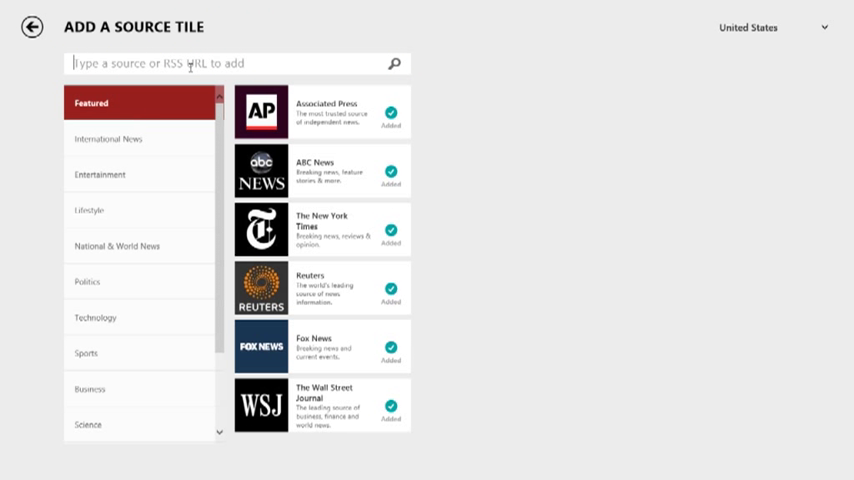
pyautogui.write('http://support.microsoft.com/RSS/EN-US/MVPColumn.xml')
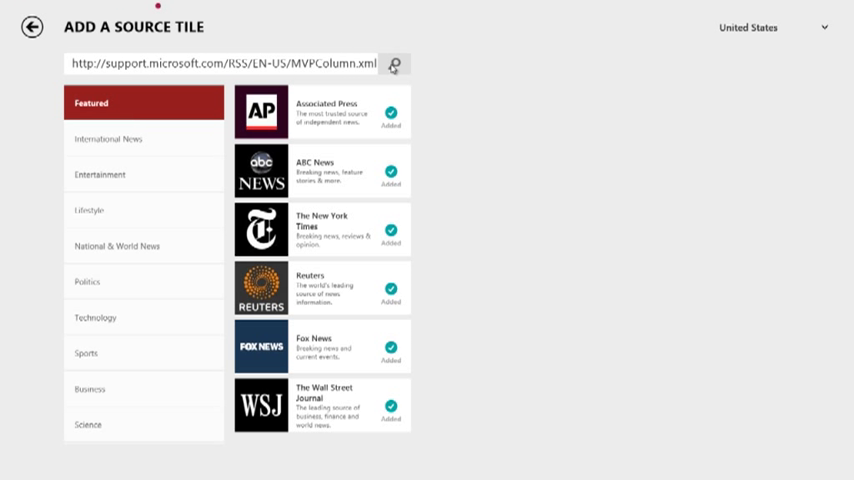
pyautogui.click(394, 64)
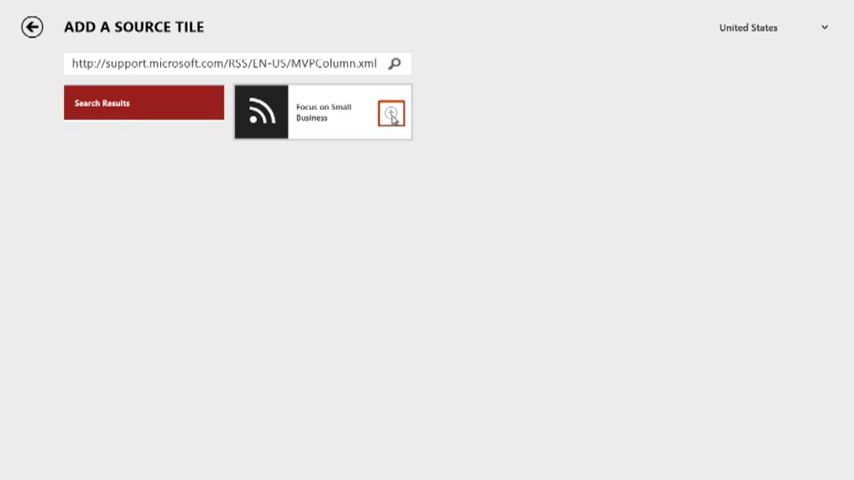
pyautogui.click(392, 112)
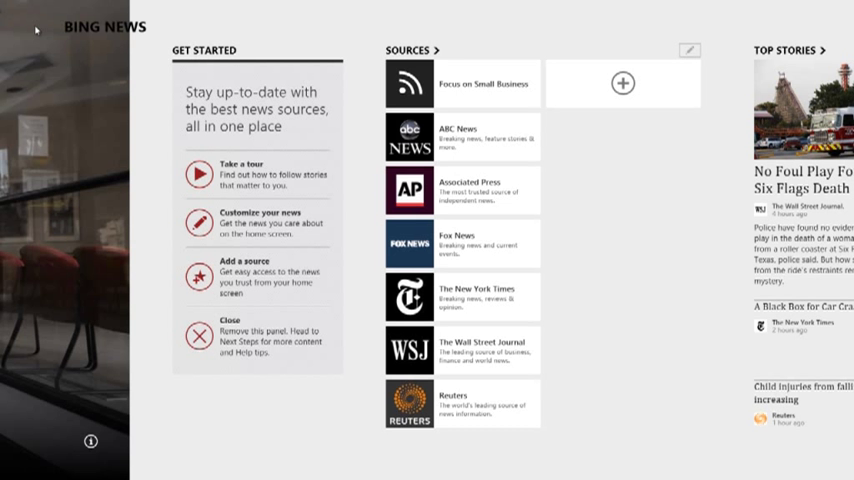
pyautogui.click(462, 84)
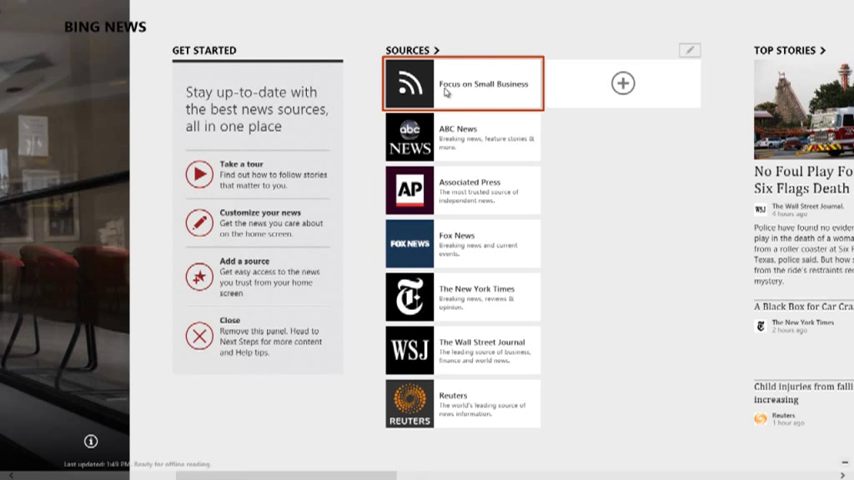
pyautogui.click(462, 84)
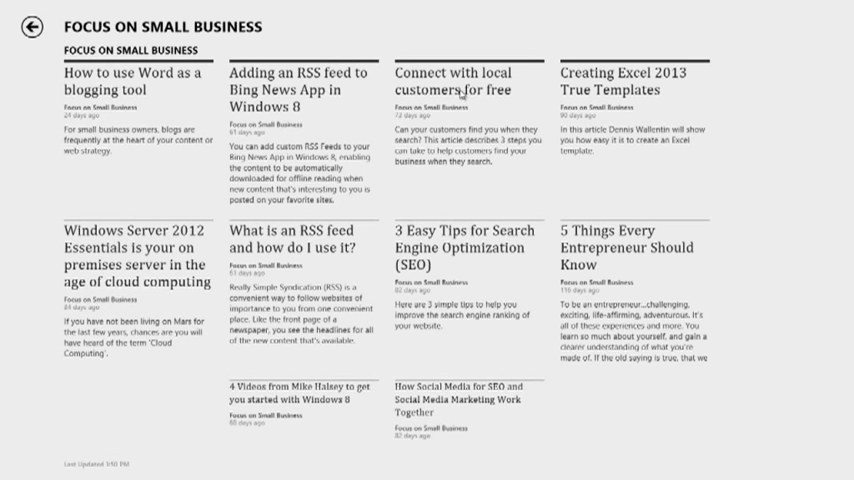